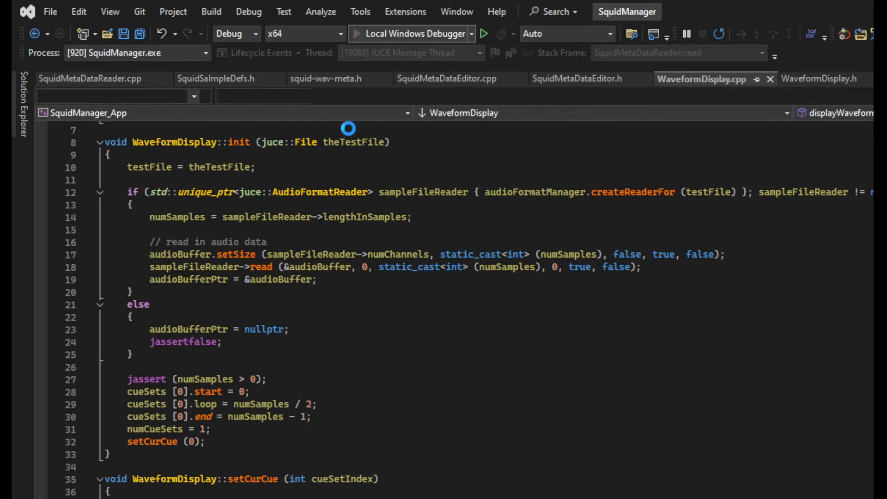
# - Resume the debugger to launch SquidManager, with zeroed metadata fields and a blank waveform panel
pyautogui.click(484, 34)
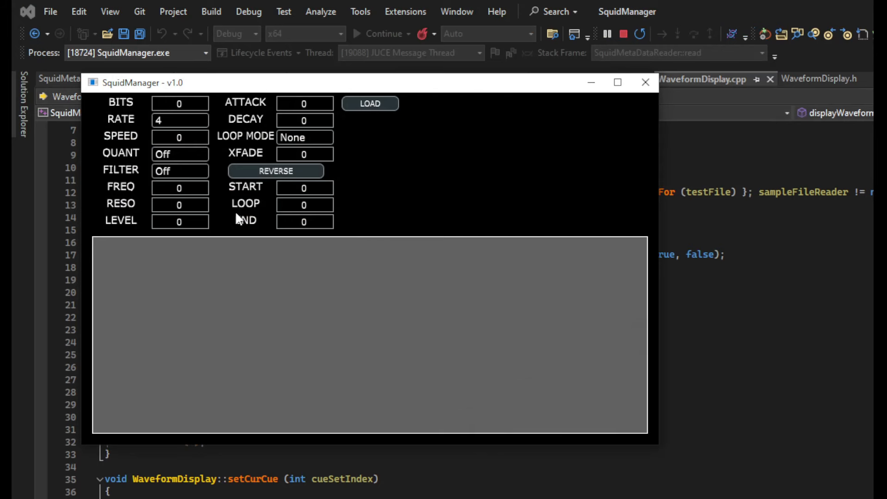
pyautogui.moveTo(220, 201)
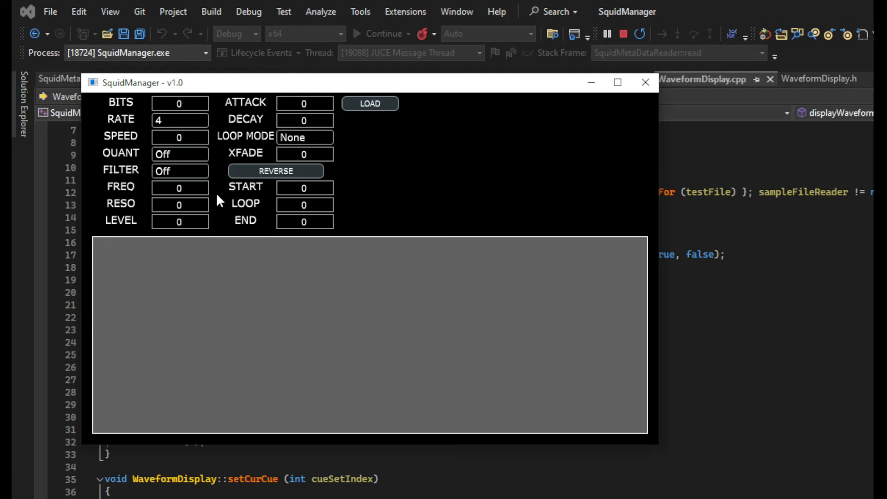
pyautogui.moveTo(232, 225)
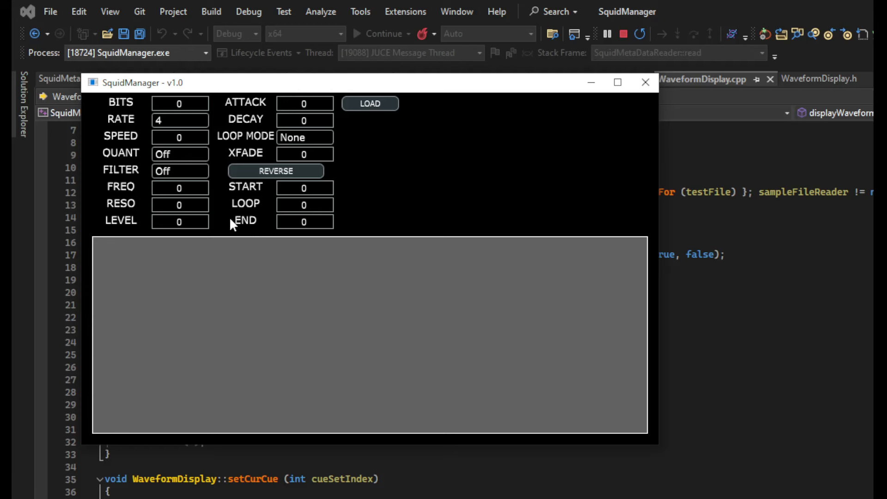
pyautogui.click(304, 221)
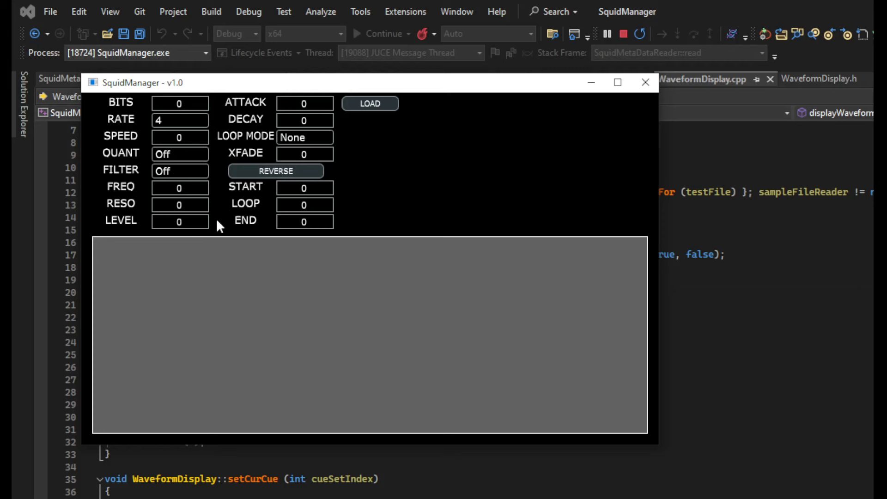
pyautogui.moveTo(341, 224)
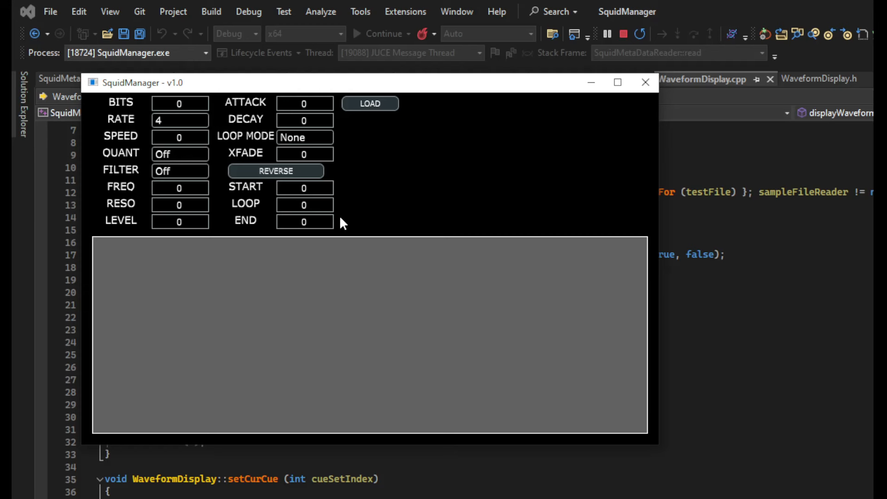
pyautogui.moveTo(426, 315)
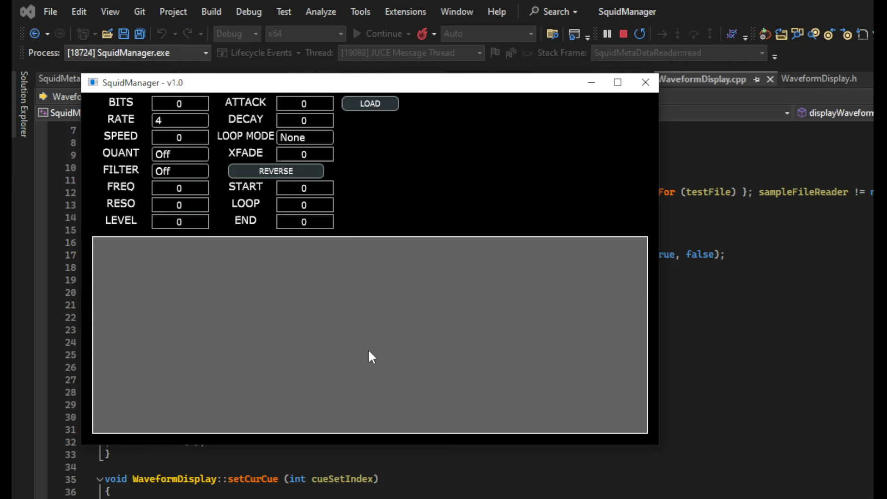
pyautogui.moveTo(370, 103)
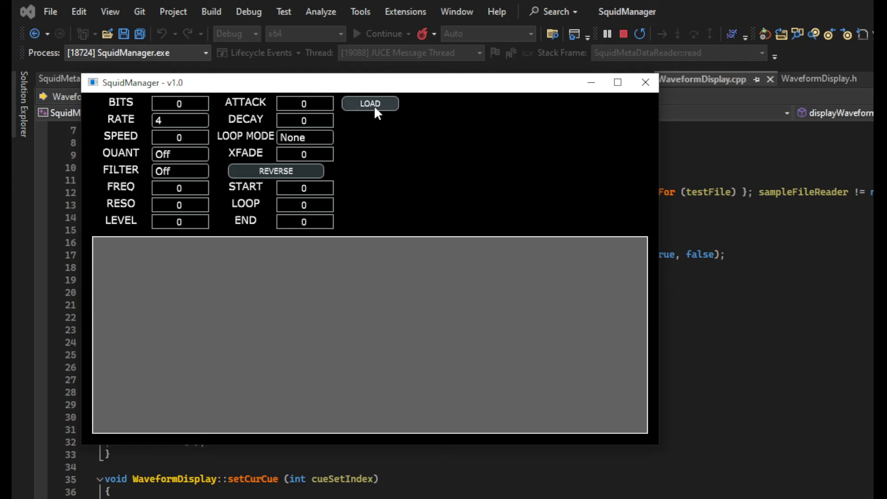
# - Load the squid-bank-1-chan-1 sample, showing FILTER Notch, LEVEL 771 and a looped waveform
pyautogui.click(370, 103)
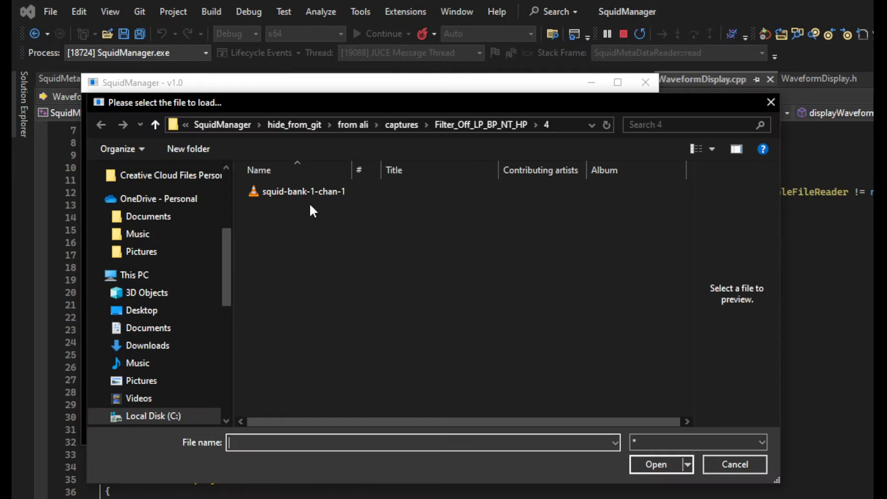
pyautogui.doubleClick(303, 192)
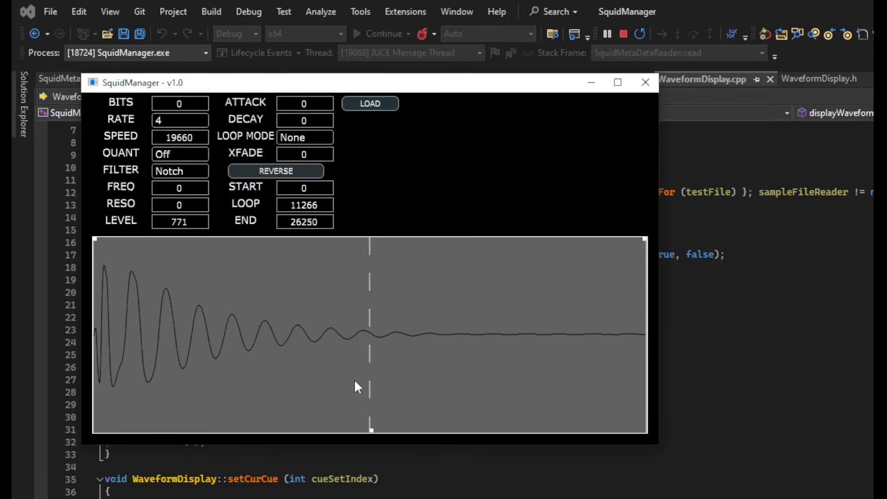
pyautogui.moveTo(353, 360)
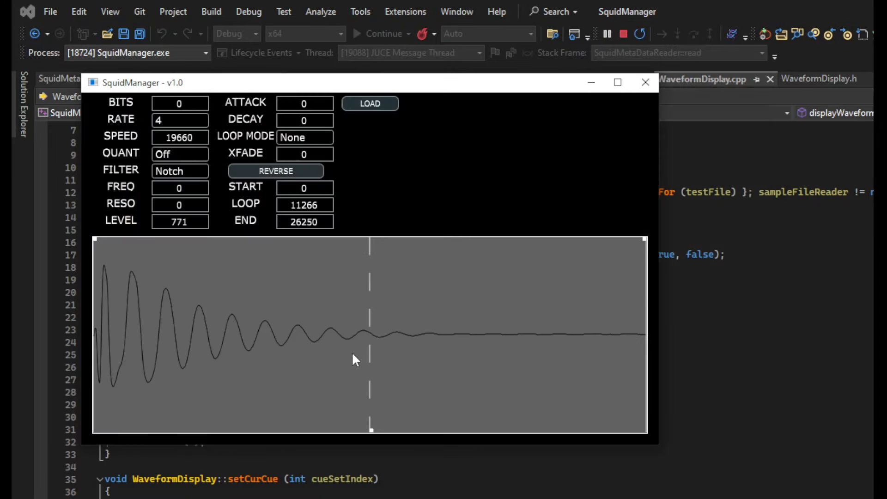
pyautogui.moveTo(159, 175)
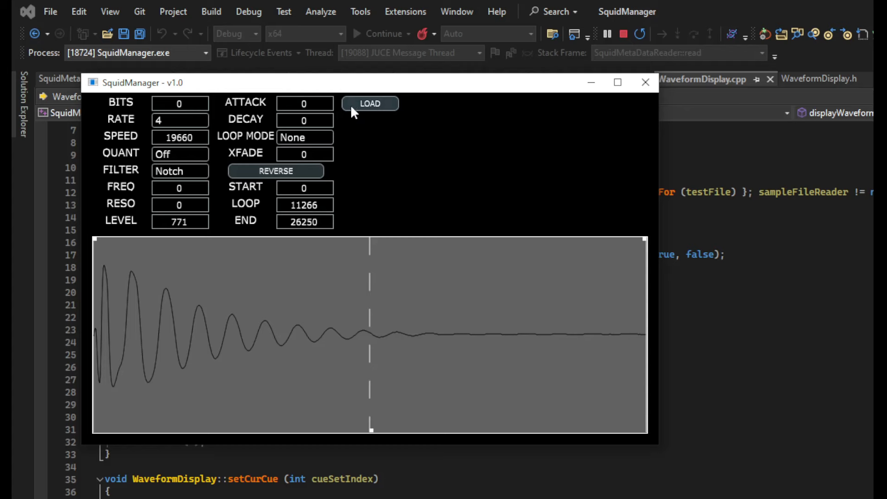
pyautogui.click(370, 103)
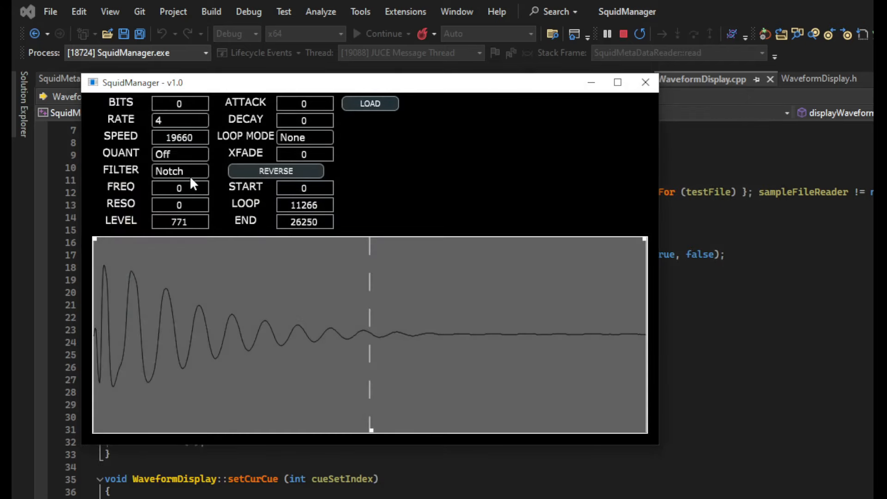
# - Load a sample from another Filter_Off_LP_BP_NT_HP capture folder, giving FILTER Band Pass, LEVEL 514
pyautogui.click(370, 103)
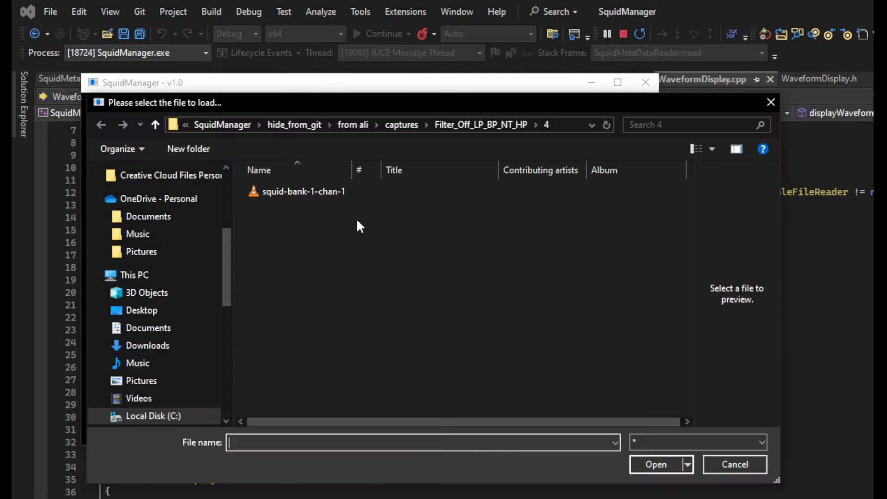
pyautogui.click(155, 125)
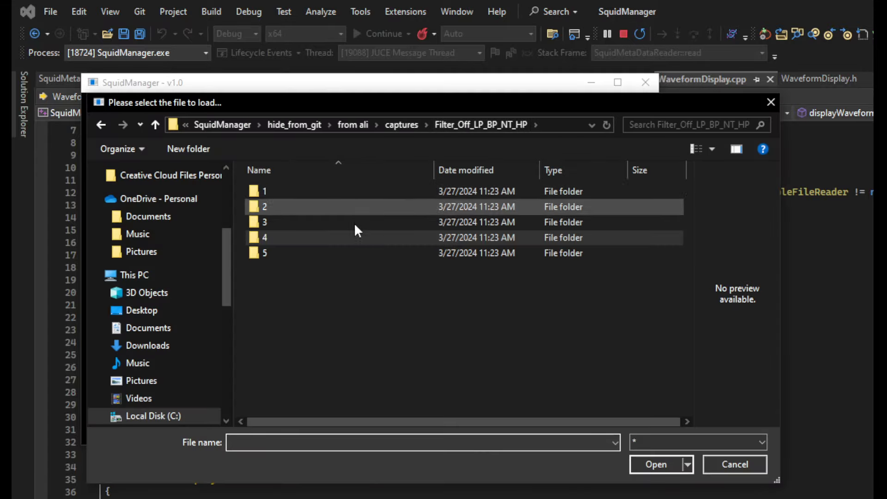
pyautogui.click(264, 222)
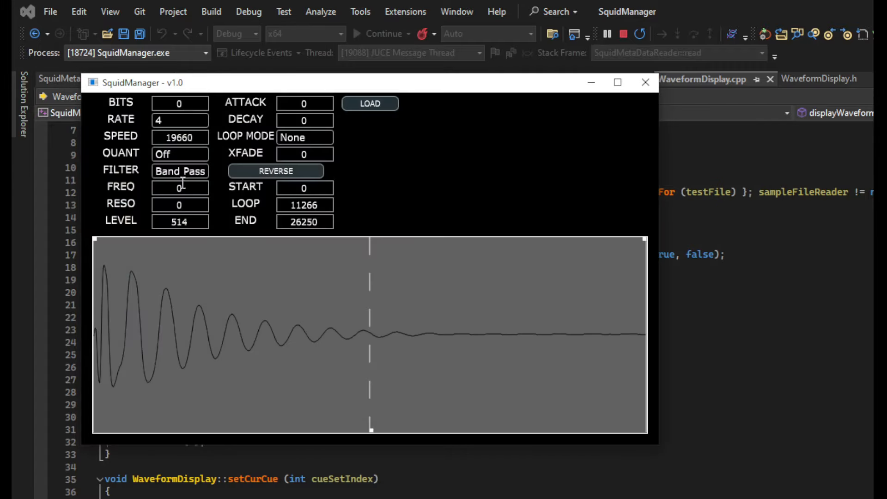
pyautogui.moveTo(378, 203)
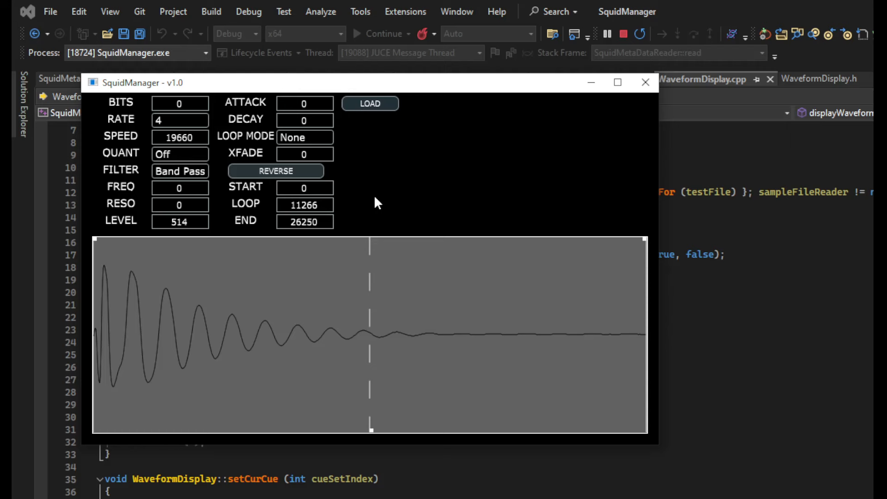
pyautogui.moveTo(172, 133)
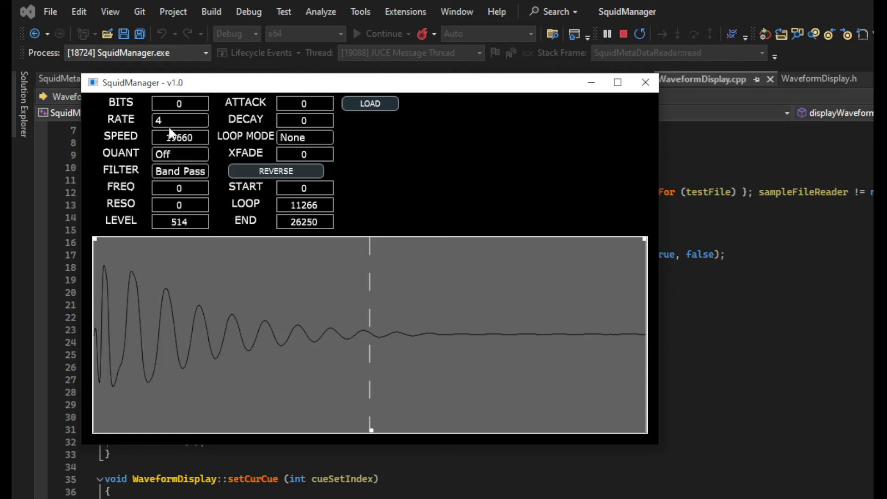
pyautogui.moveTo(366, 188)
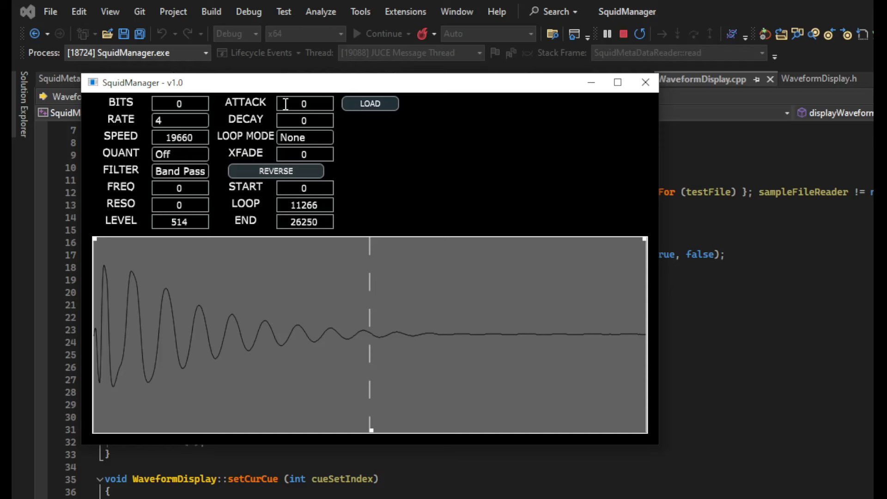
pyautogui.moveTo(249, 262)
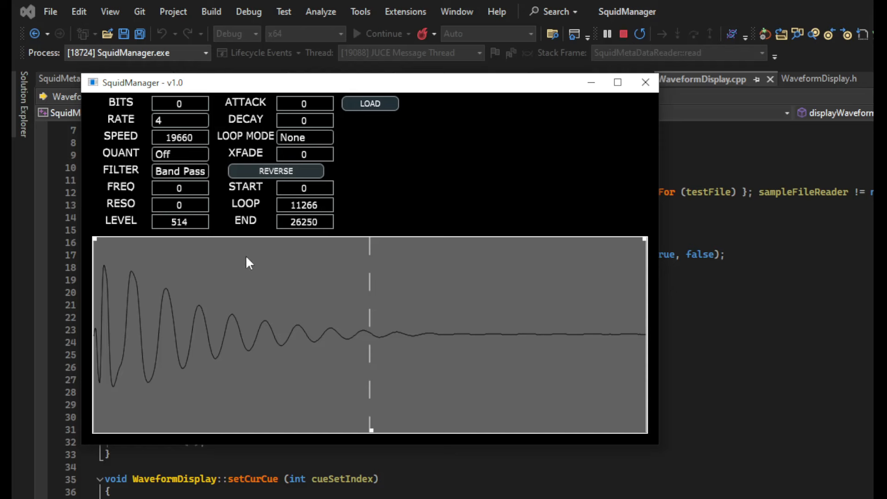
pyautogui.moveTo(141, 287)
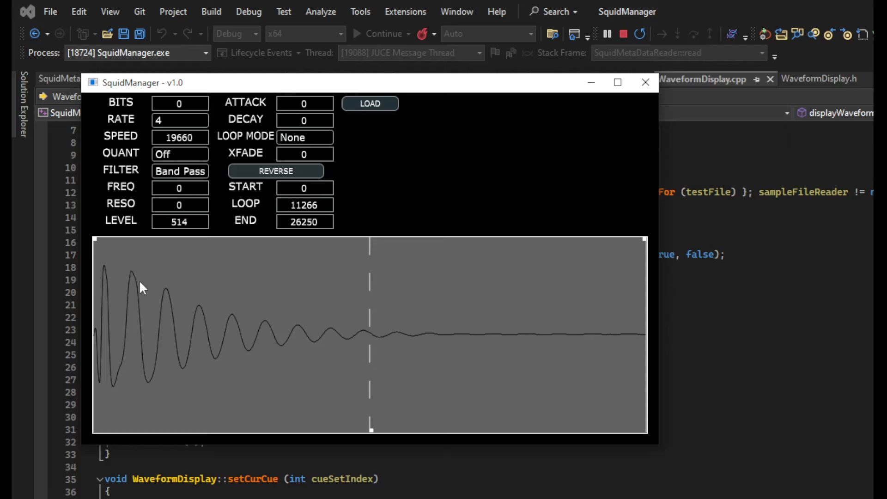
pyautogui.moveTo(328, 308)
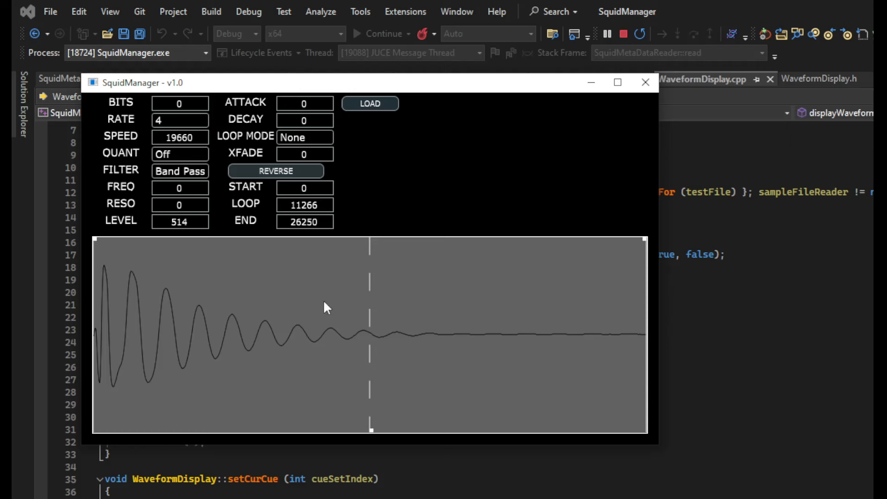
pyautogui.moveTo(155, 273)
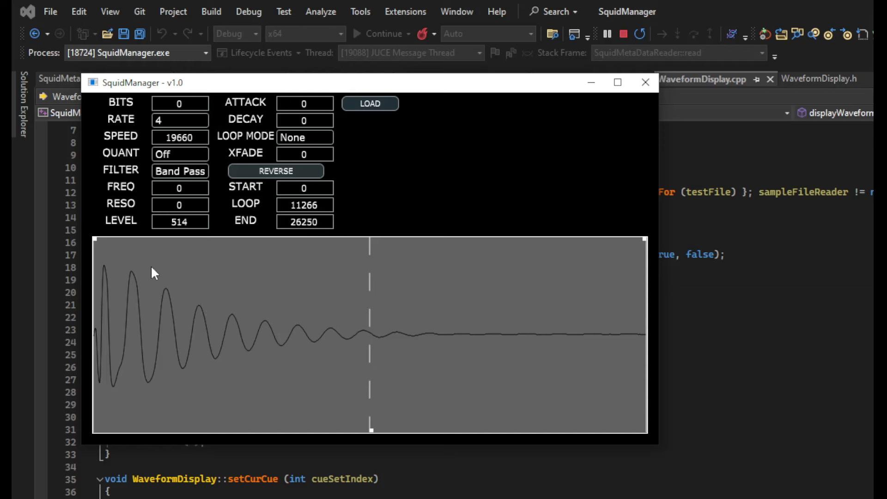
pyautogui.moveTo(96, 246)
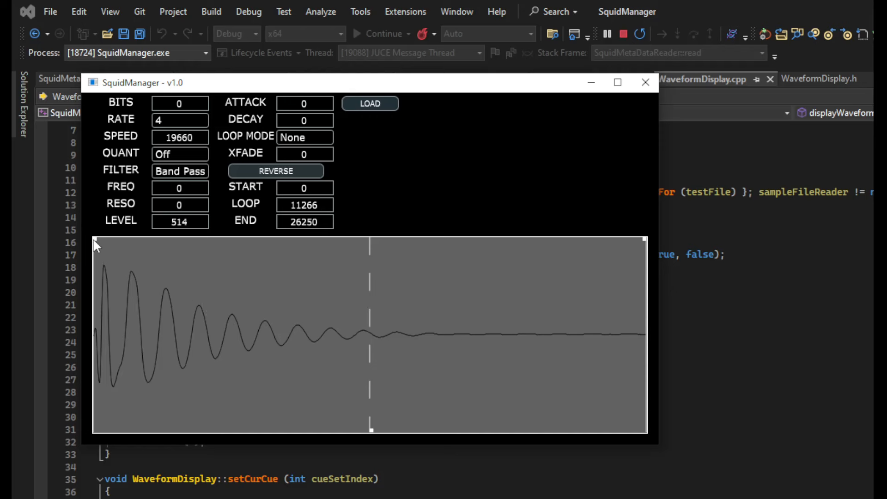
pyautogui.moveTo(650, 261)
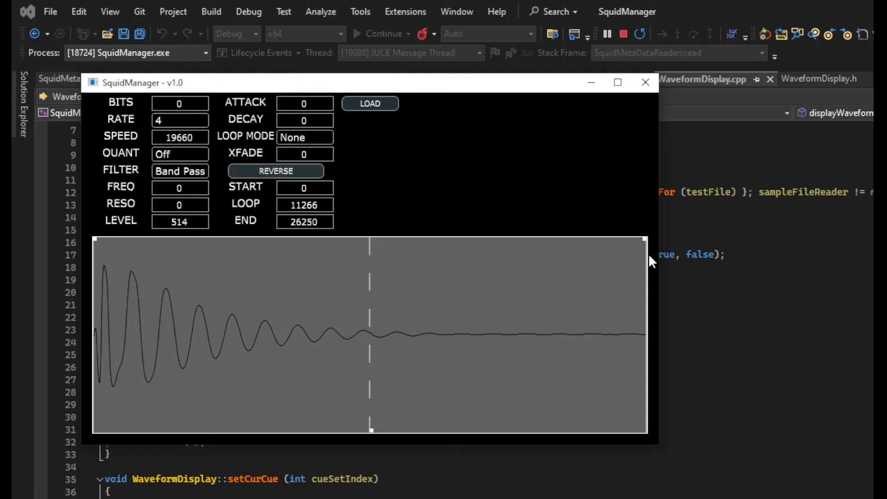
pyautogui.moveTo(254, 302)
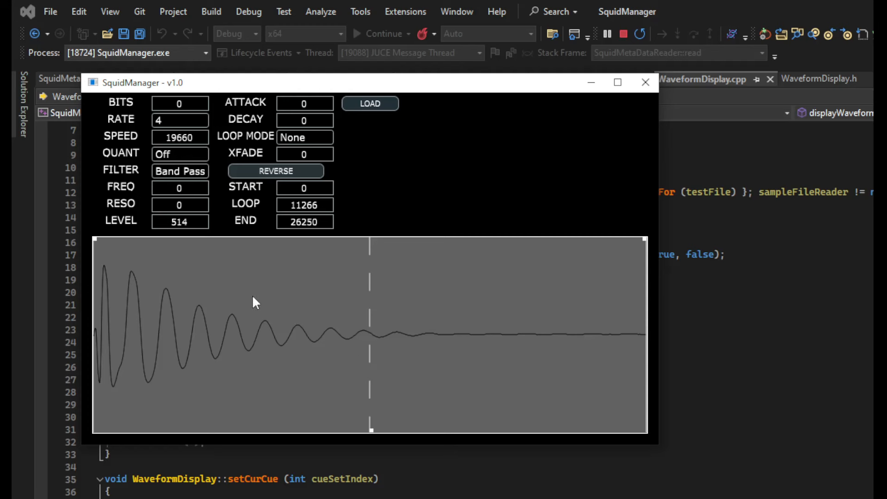
pyautogui.moveTo(630, 286)
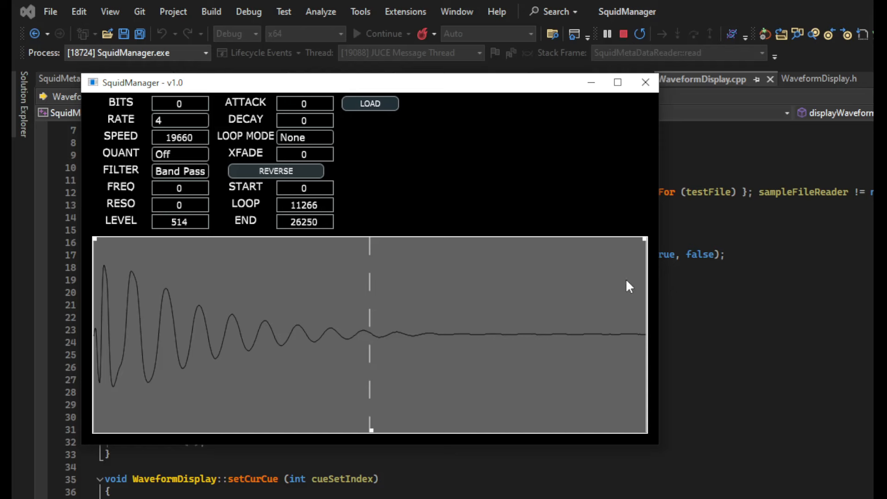
pyautogui.moveTo(174, 326)
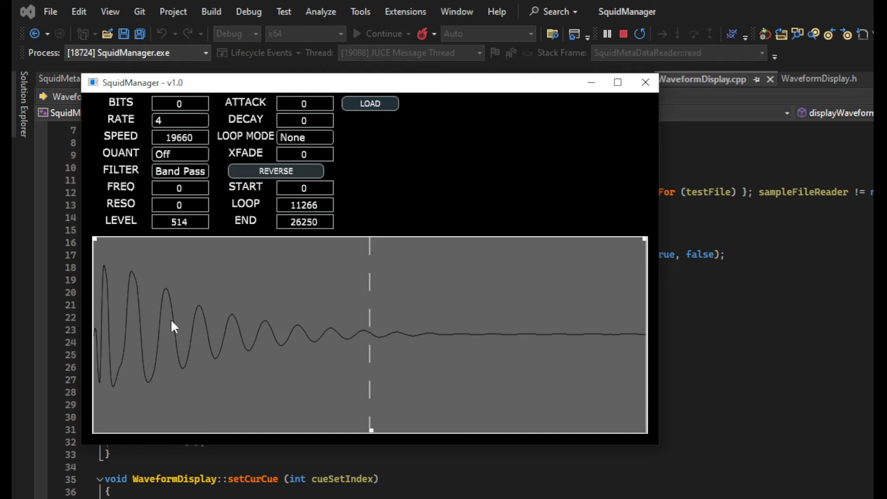
pyautogui.moveTo(607, 285)
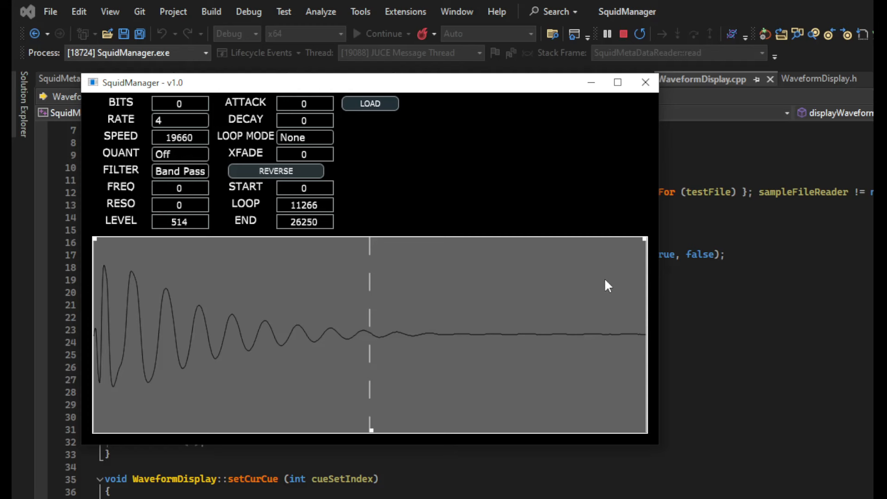
pyautogui.moveTo(641, 241)
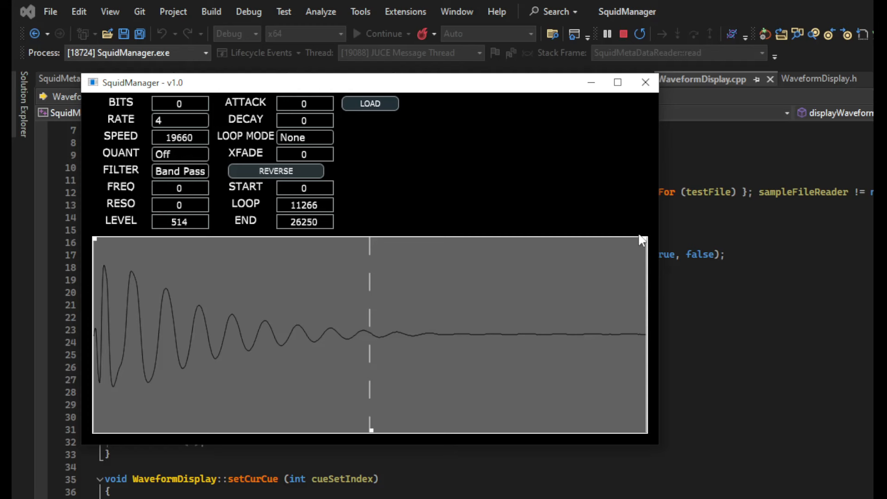
pyautogui.moveTo(93, 247)
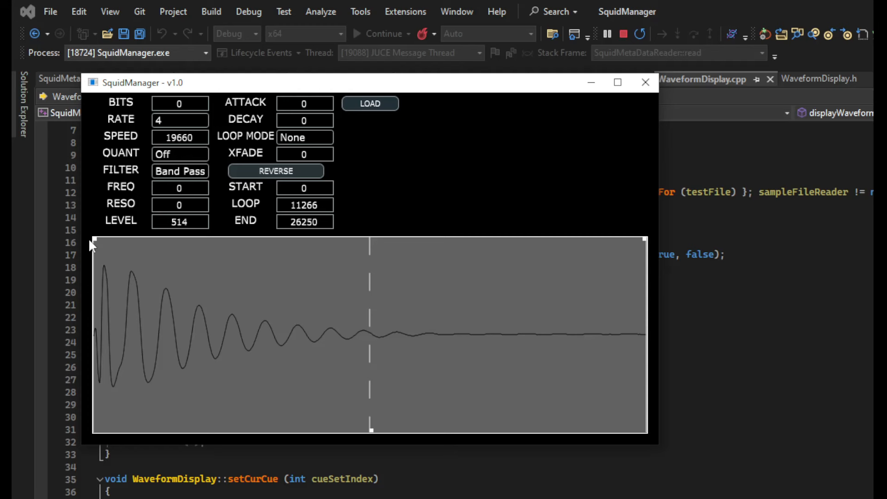
pyautogui.moveTo(245, 333)
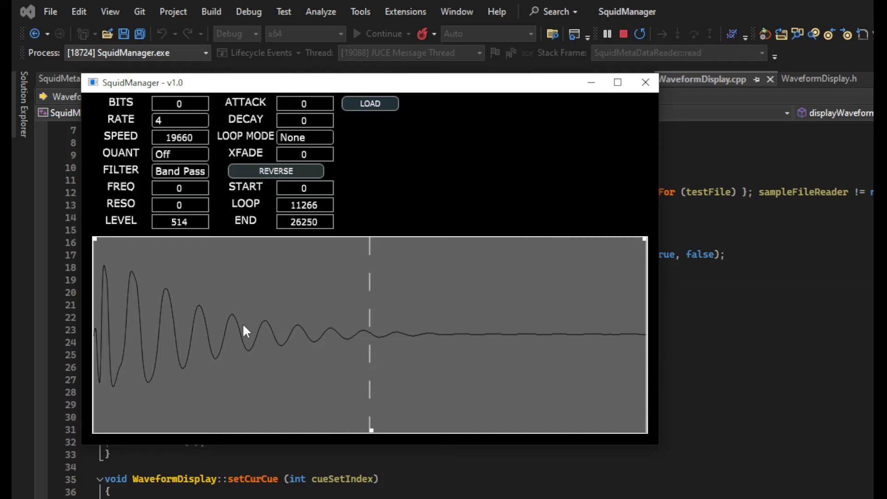
pyautogui.moveTo(219, 322)
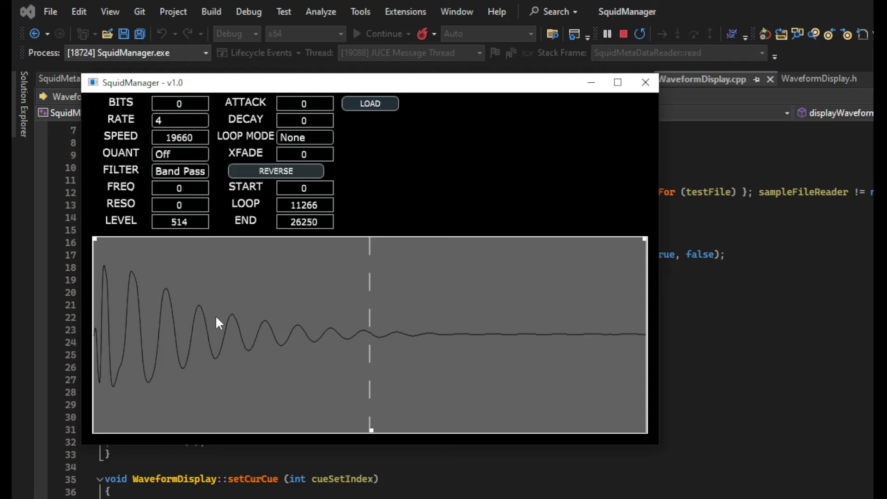
pyautogui.moveTo(199, 341)
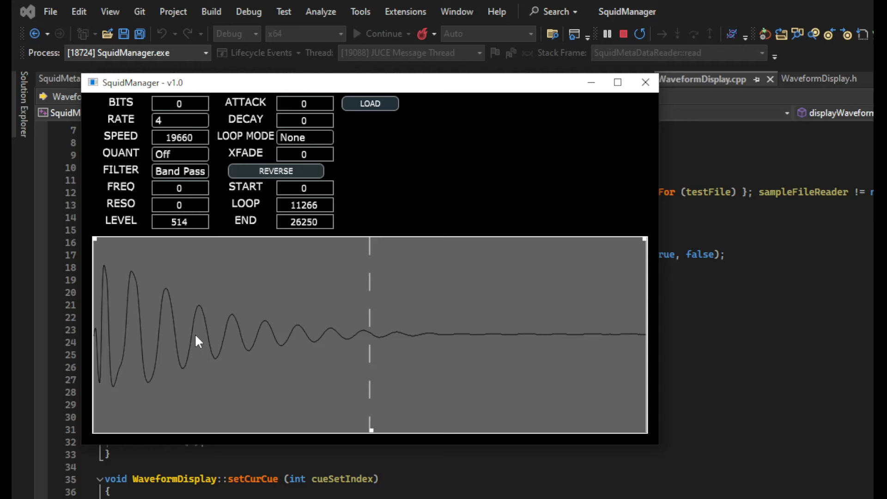
pyautogui.moveTo(220, 269)
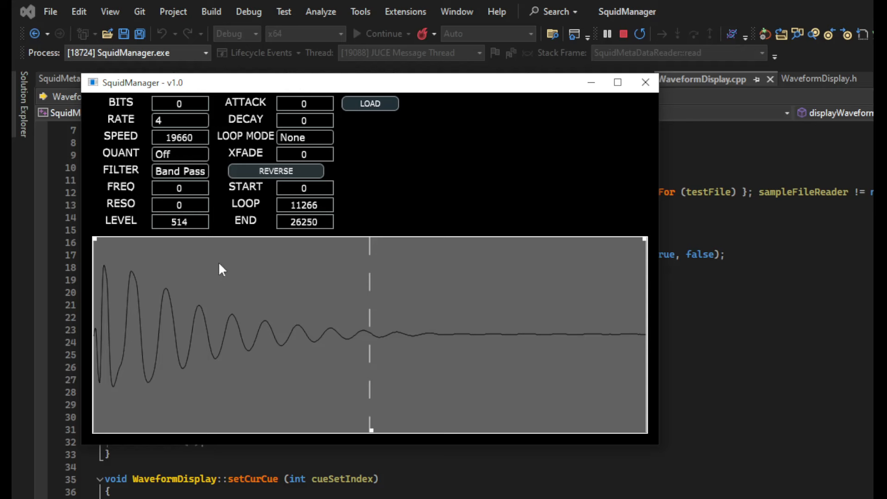